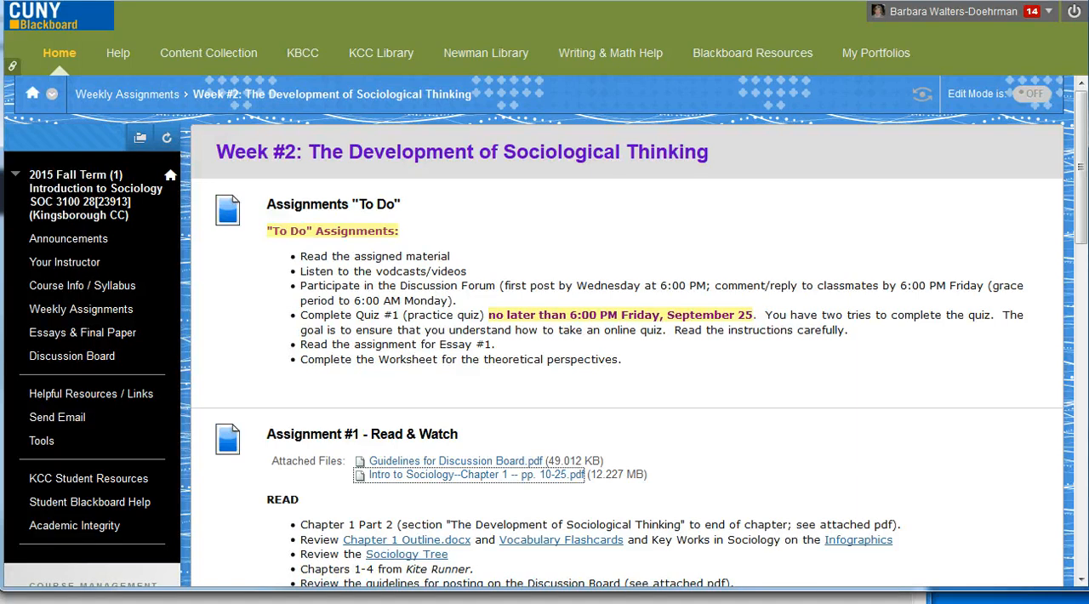
# - Open the Essay #1: Assignment folder and its 'Worksheet for Essay #1.doc' attachment
pyautogui.scroll(-3)
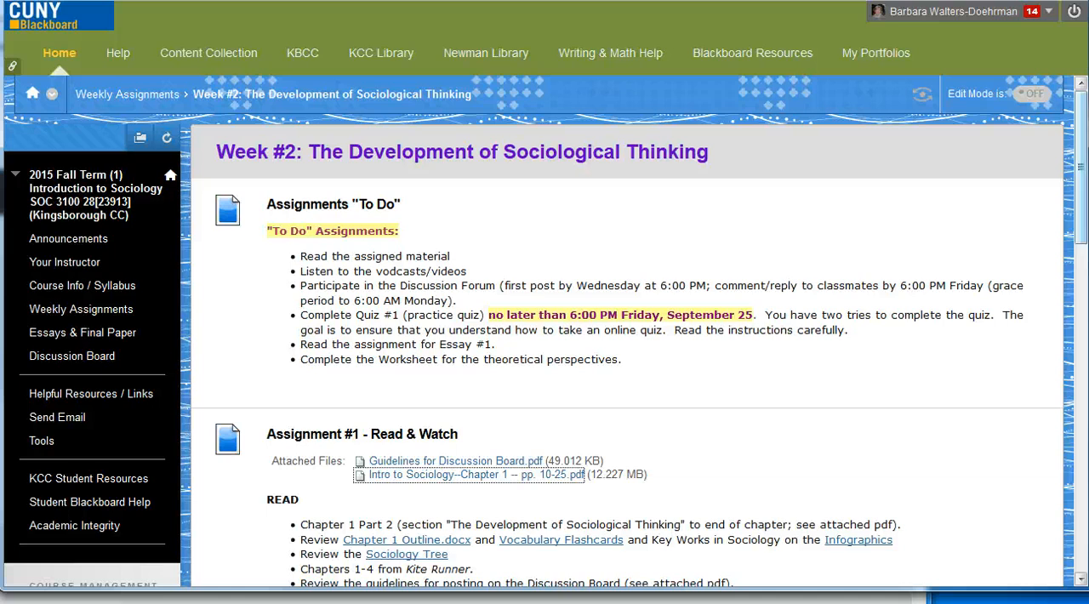
pyautogui.scroll(-3)
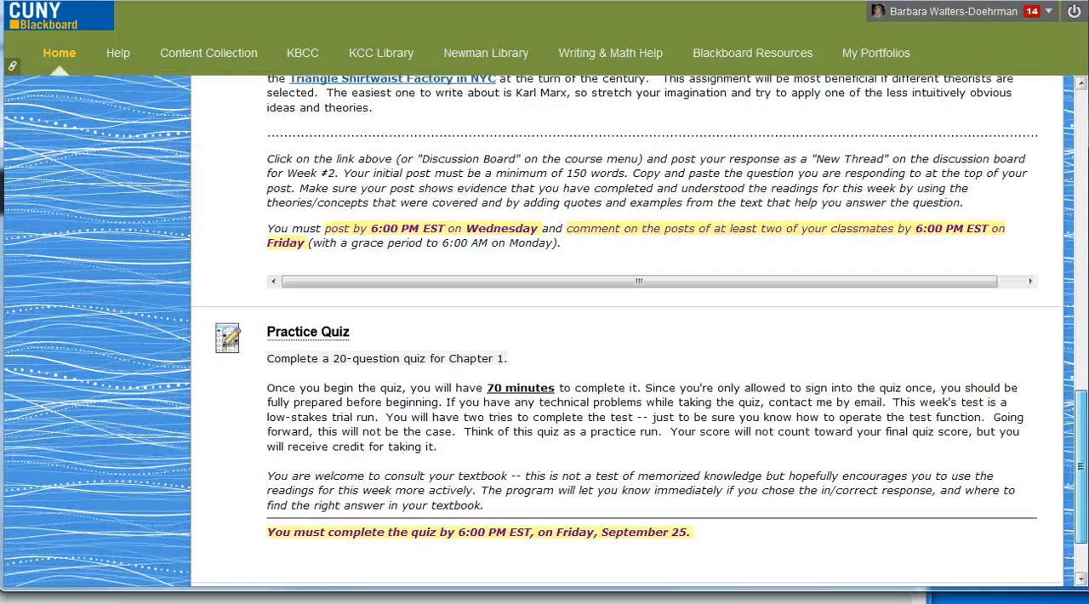
pyautogui.scroll(-3)
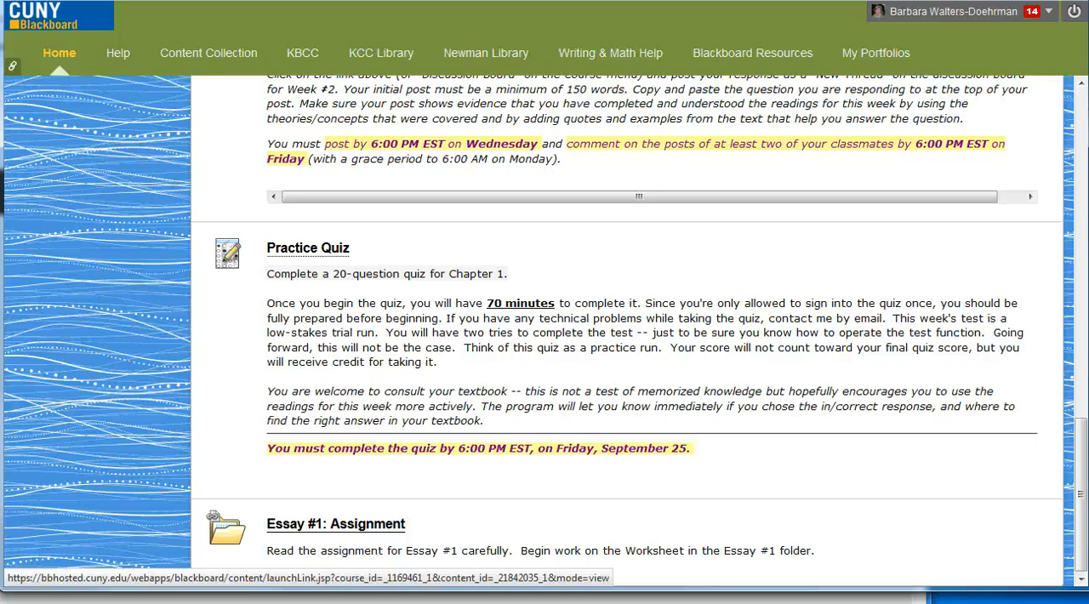
pyautogui.click(307, 248)
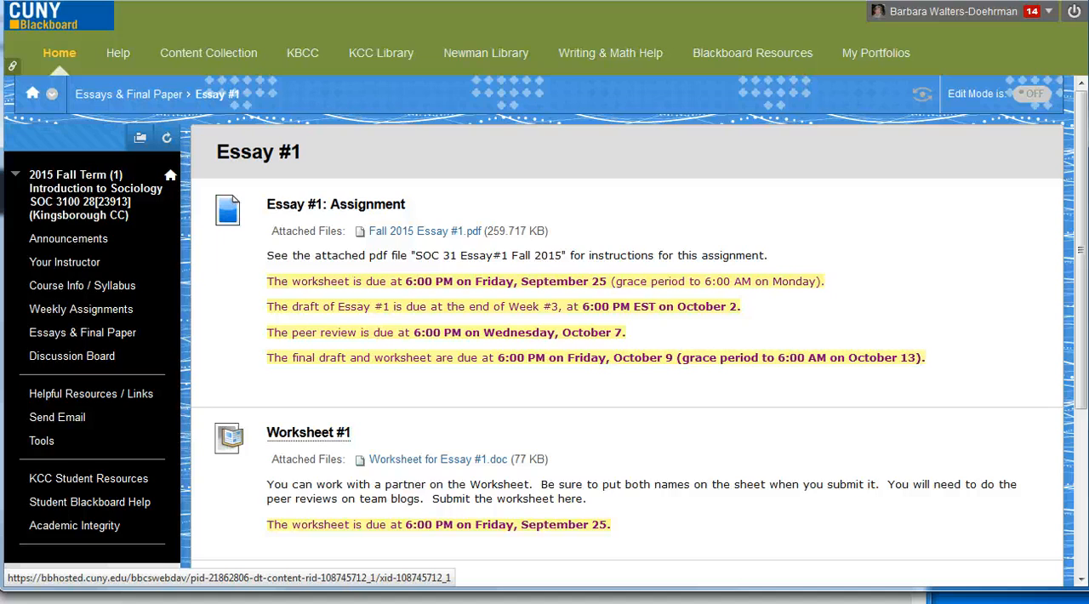
pyautogui.scroll(-3)
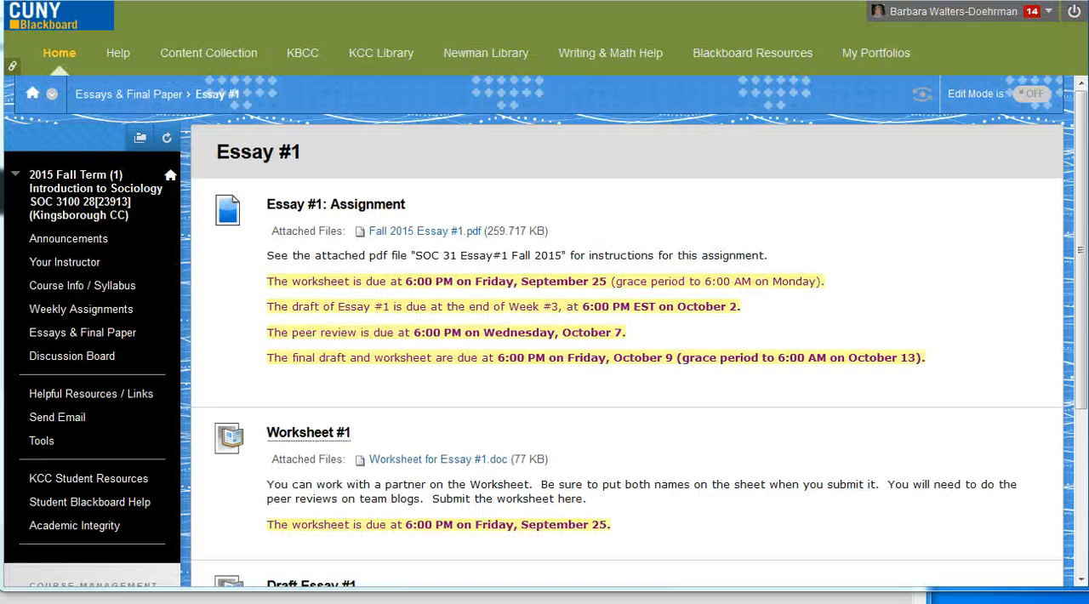
pyautogui.click(439, 459)
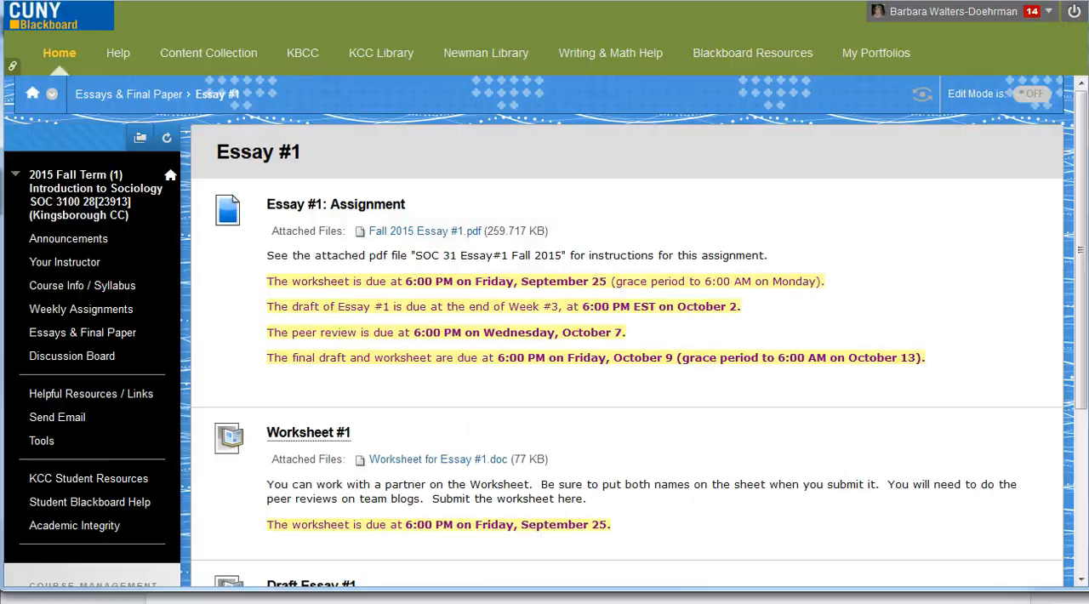
pyautogui.click(438, 459)
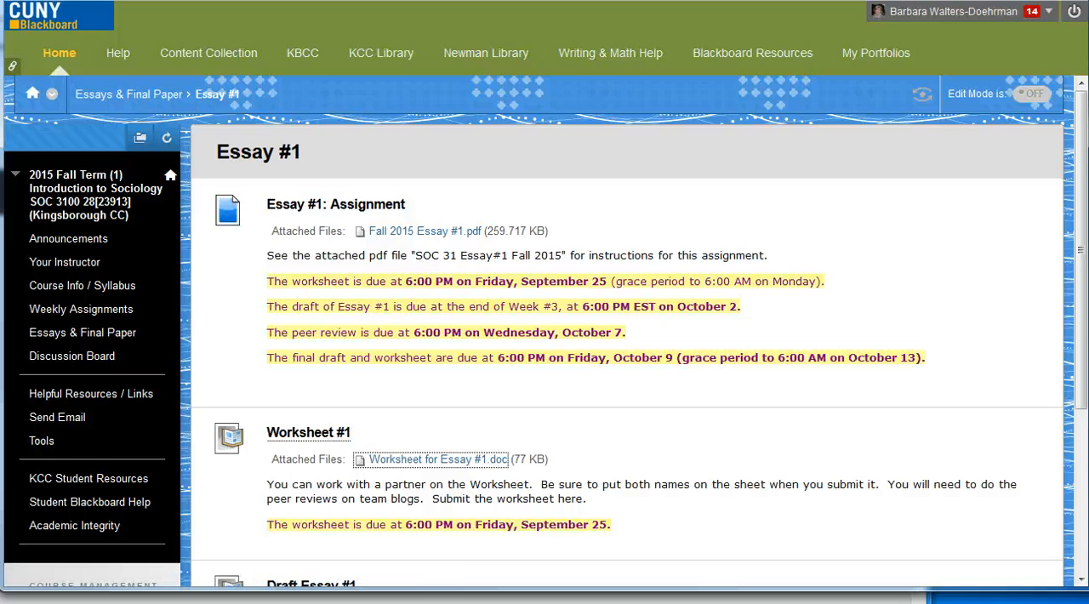
pyautogui.moveTo(81, 309)
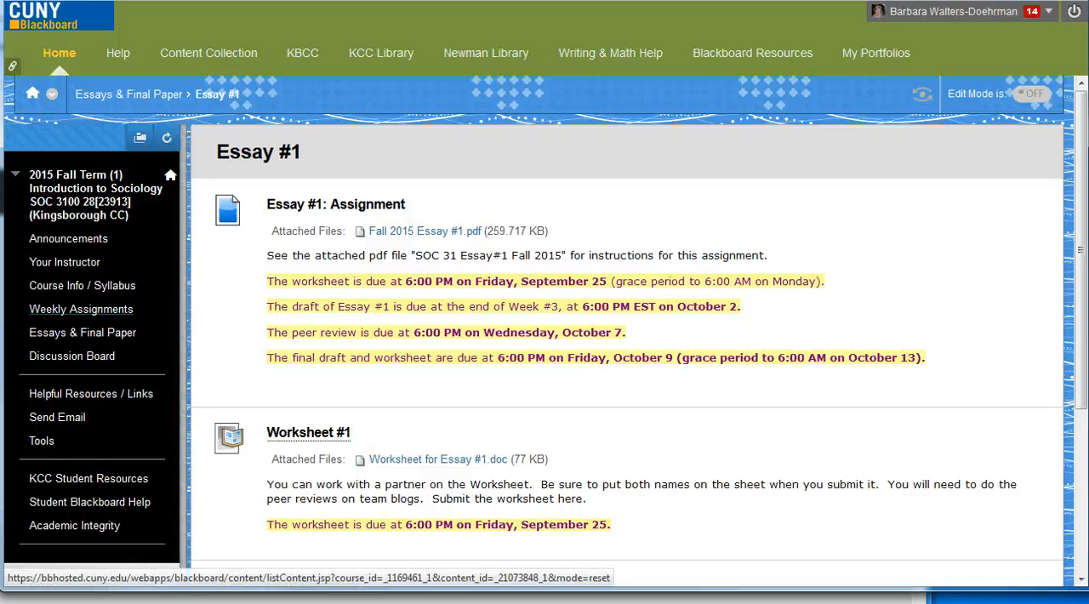
# - Go to Weekly Assignments, then the Week #2: The Development of Sociological Thinking page
pyautogui.click(80, 309)
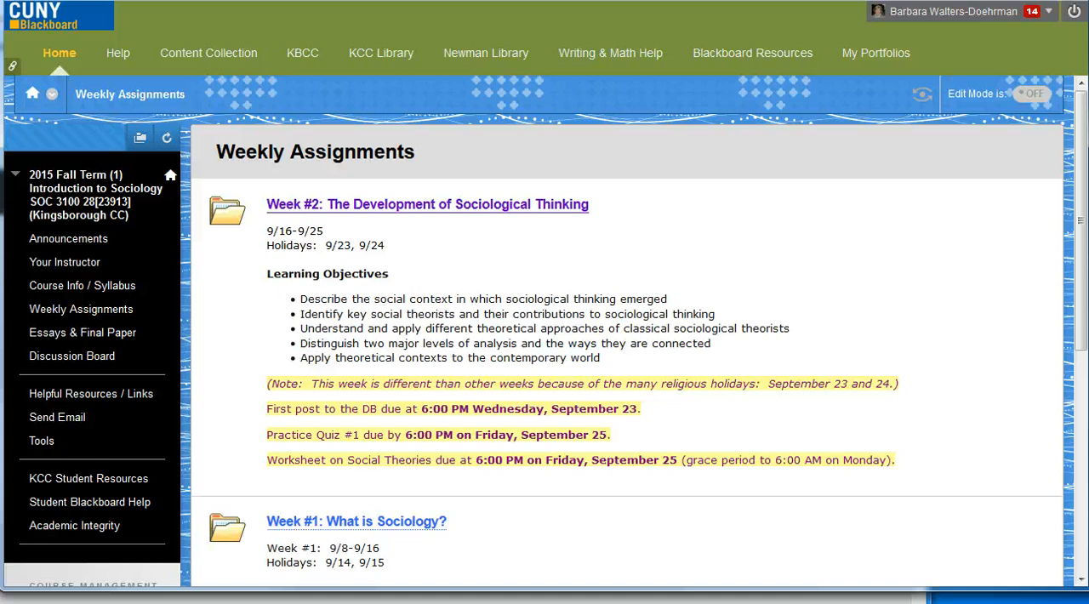
pyautogui.click(427, 204)
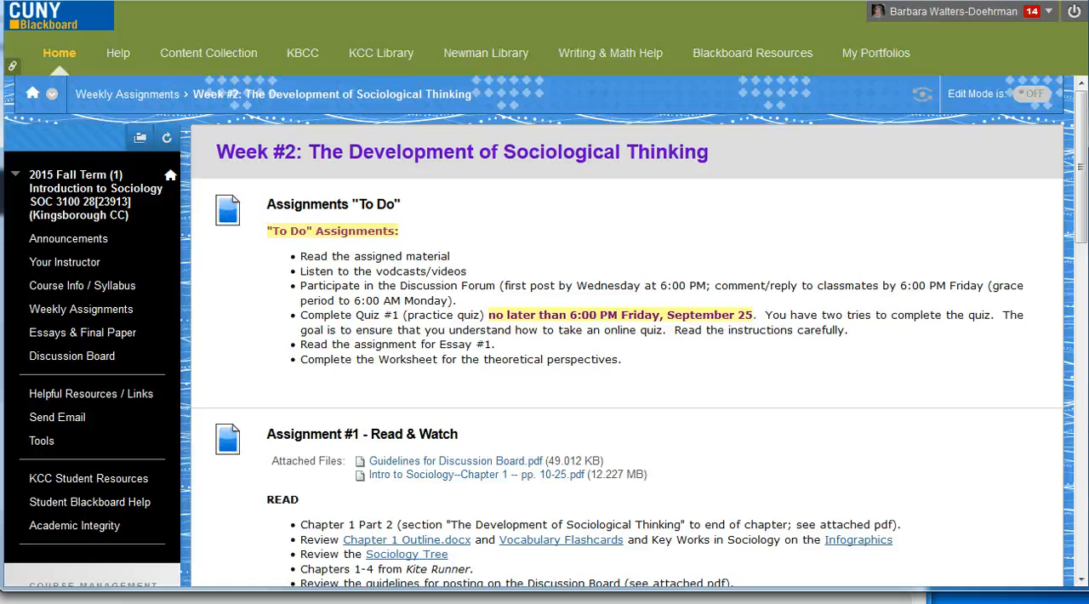
pyautogui.scroll(-3)
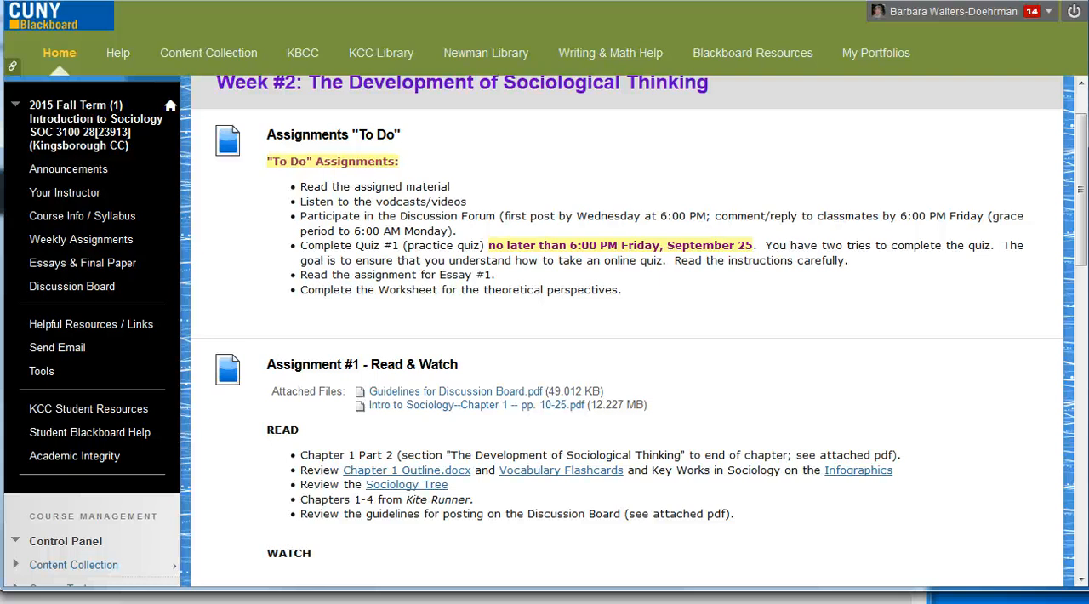
pyautogui.click(472, 405)
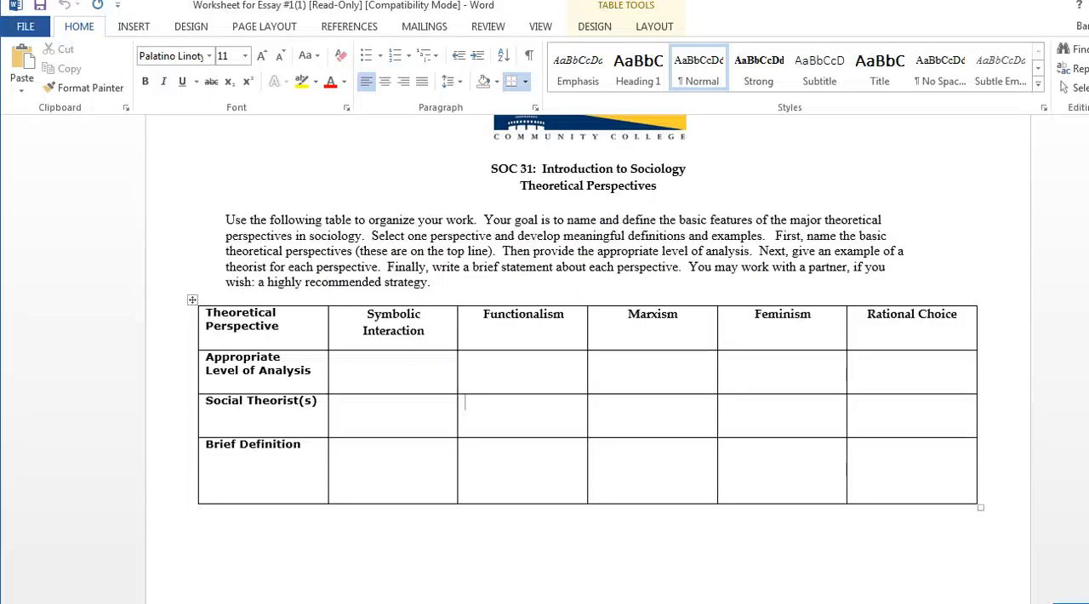
# - Type 'George H. Mead' in the Symbolic Interaction Social Theorist(s) cell
pyautogui.click(337, 373)
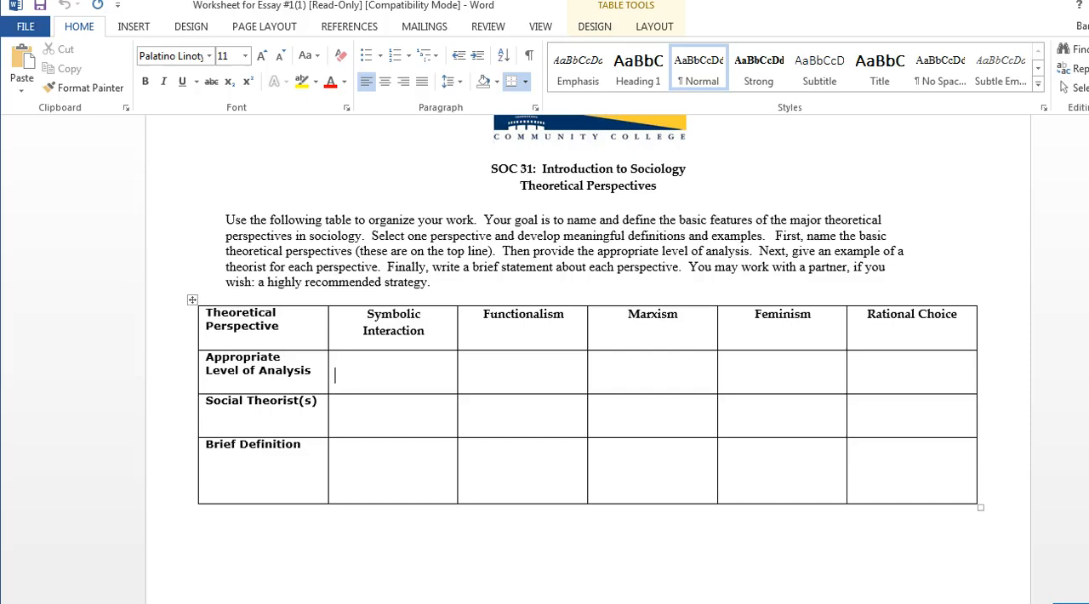
pyautogui.click(337, 409)
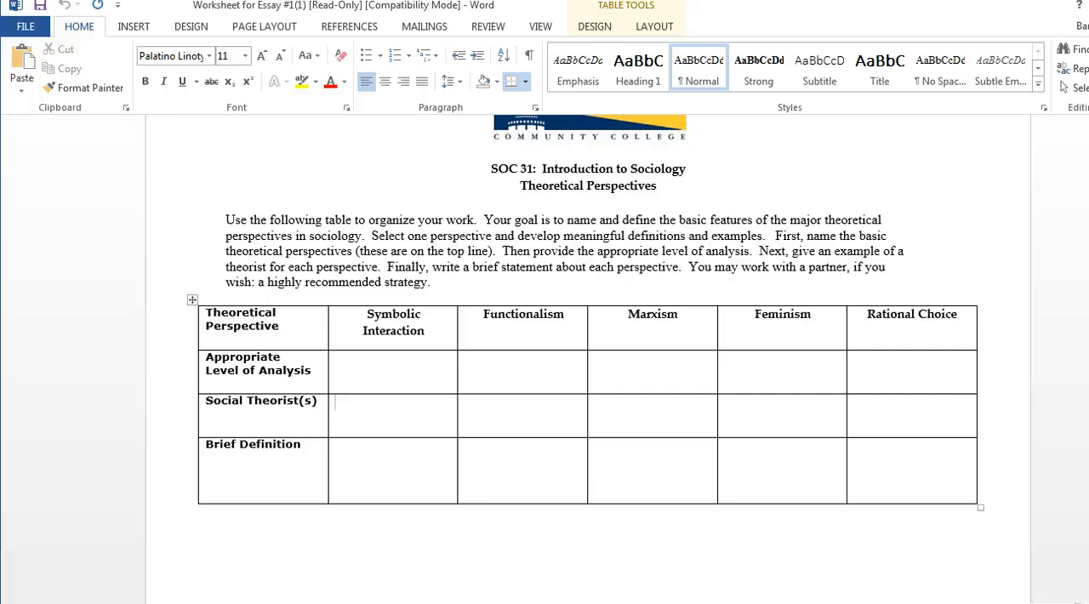
pyautogui.write('Geor')
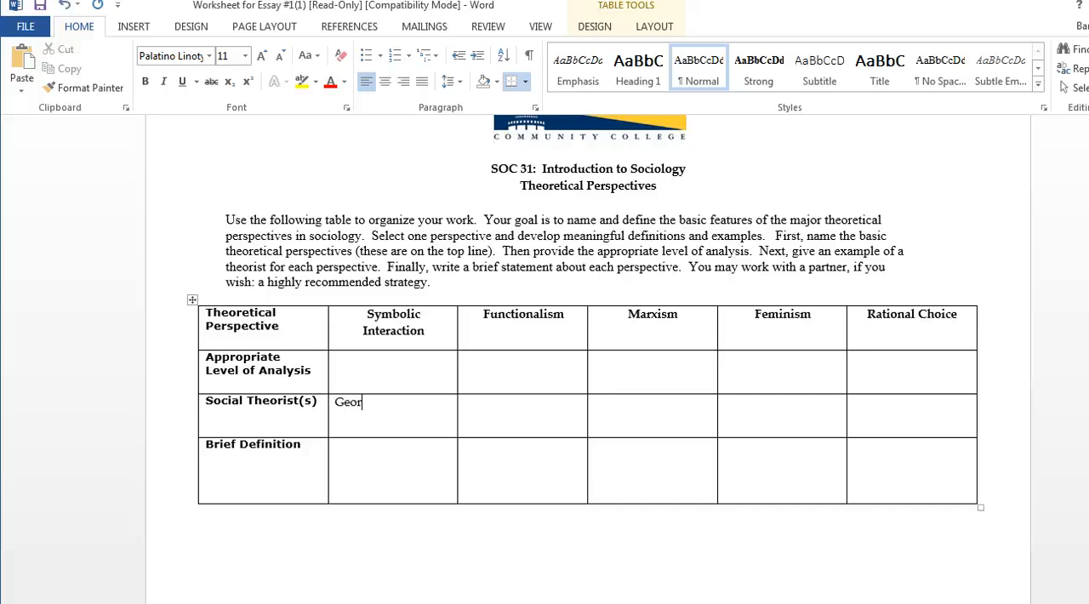
pyautogui.write('ge')
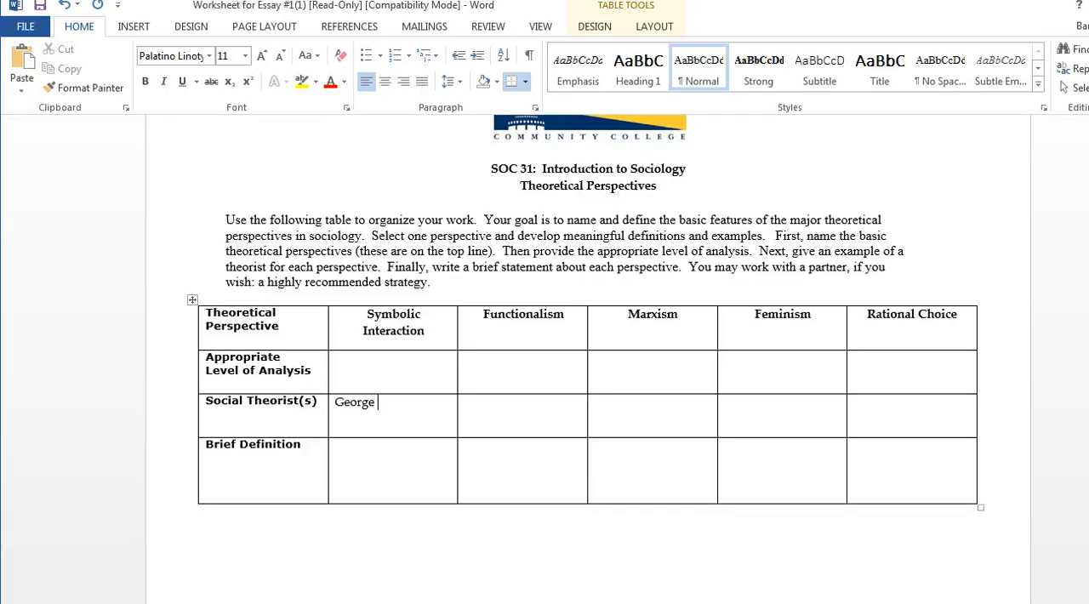
pyautogui.write('H. M')
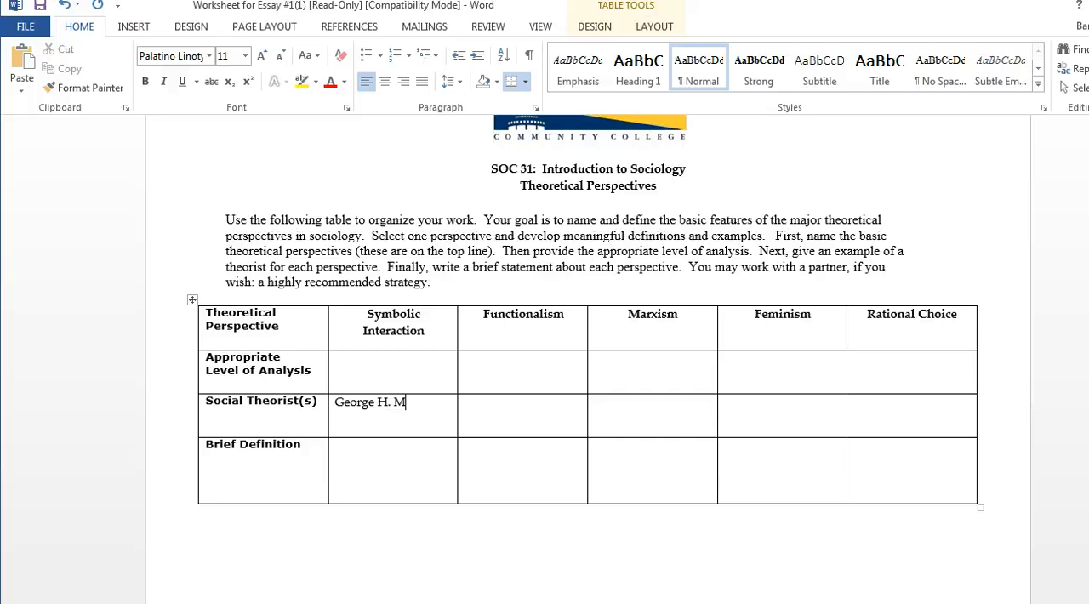
pyautogui.write('ead')
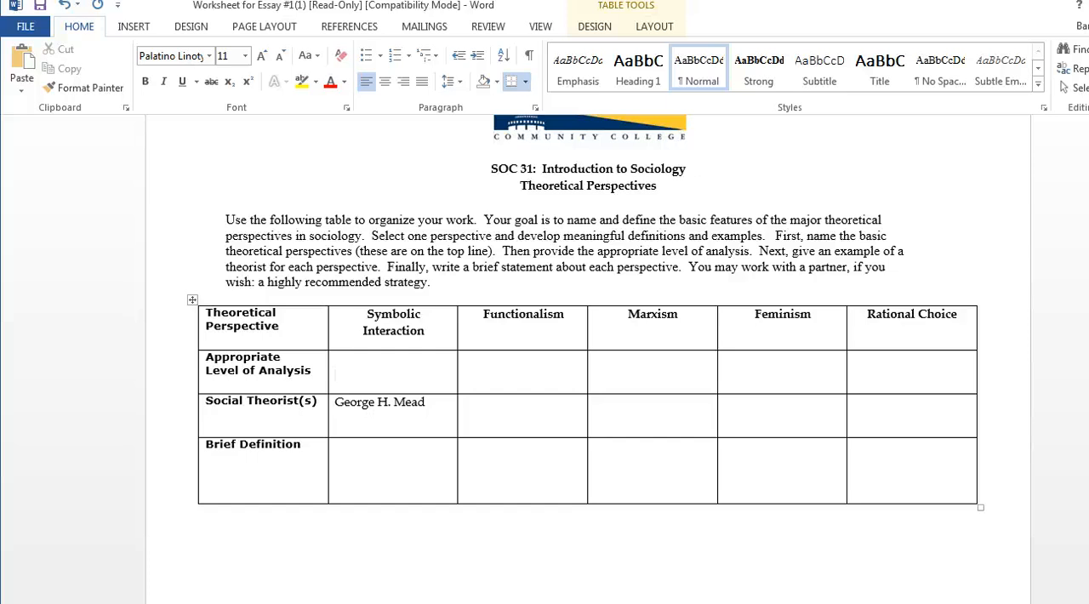
# - Type 'Micro' as Symbolic Interaction's Appropriate Level of Analysis
pyautogui.write('Mic')
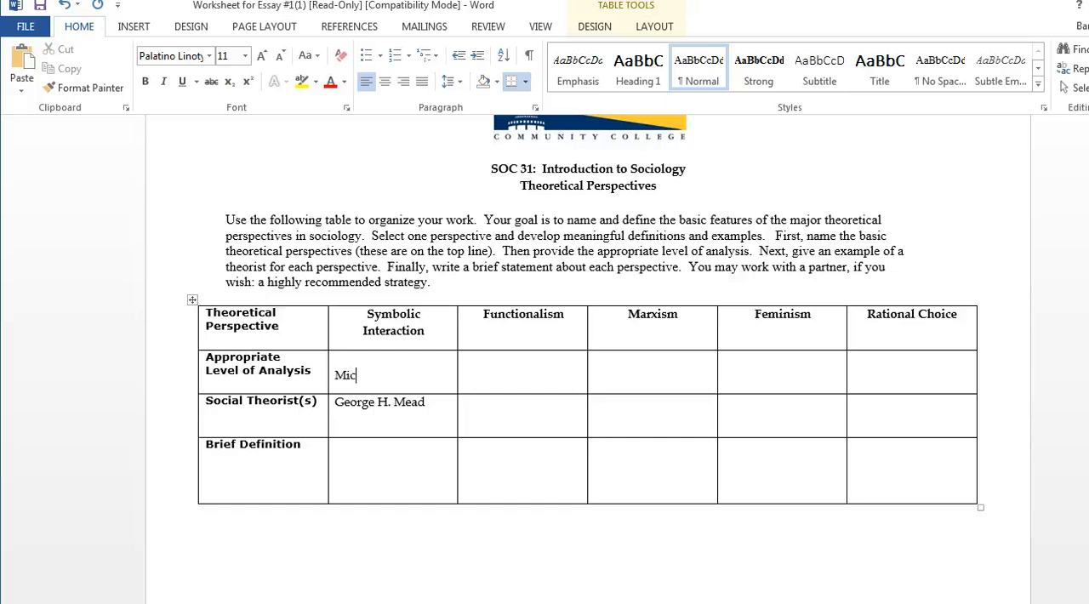
pyautogui.write('ro')
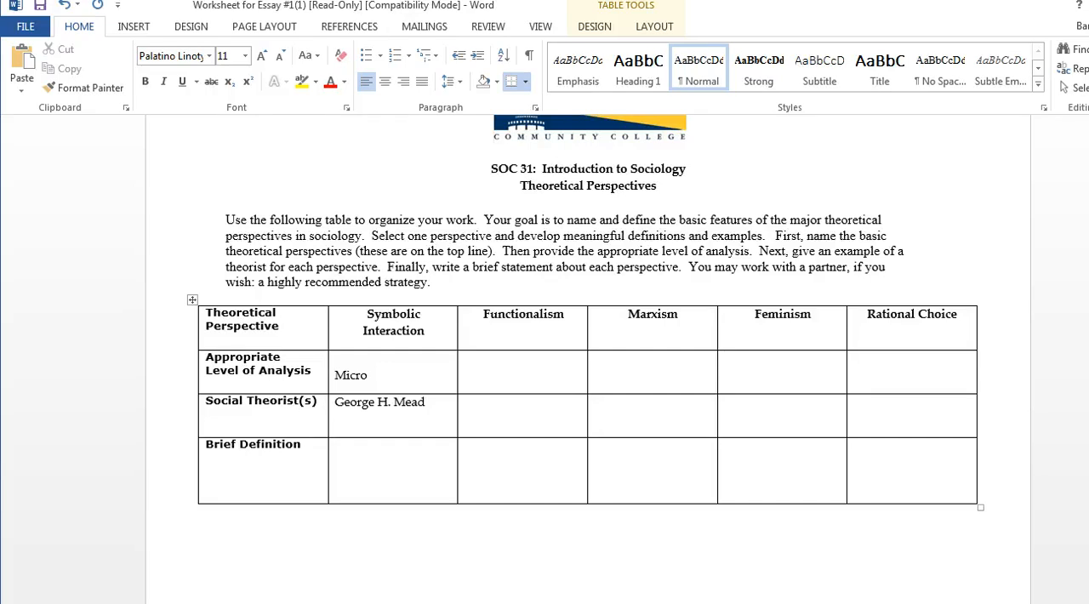
pyautogui.click(468, 417)
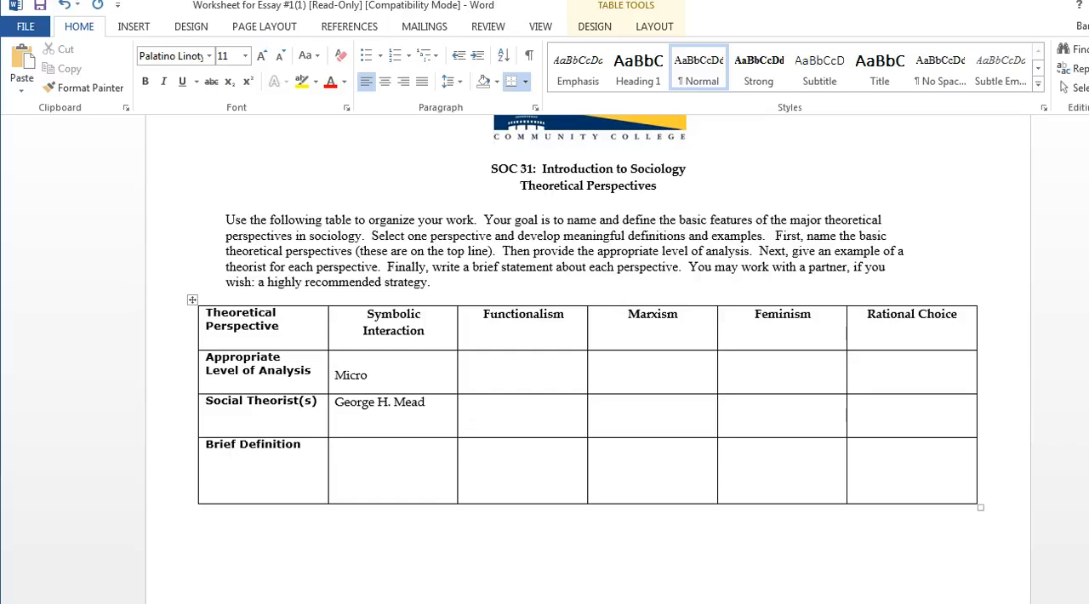
pyautogui.click(465, 416)
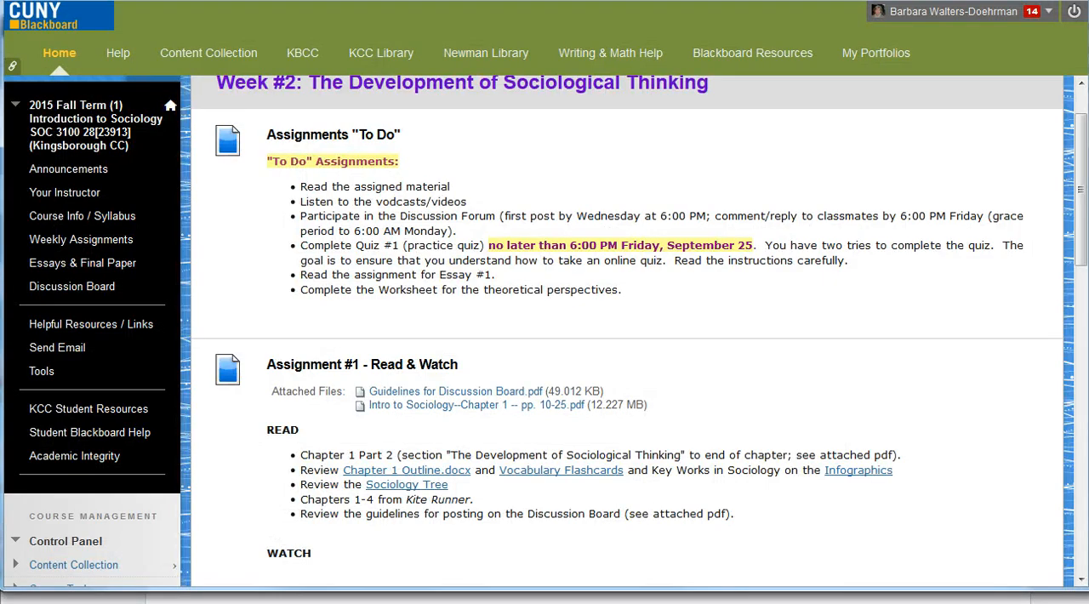
# - Scroll the Week #2 page to reach Essays & Final Paper
pyautogui.scroll(-3)
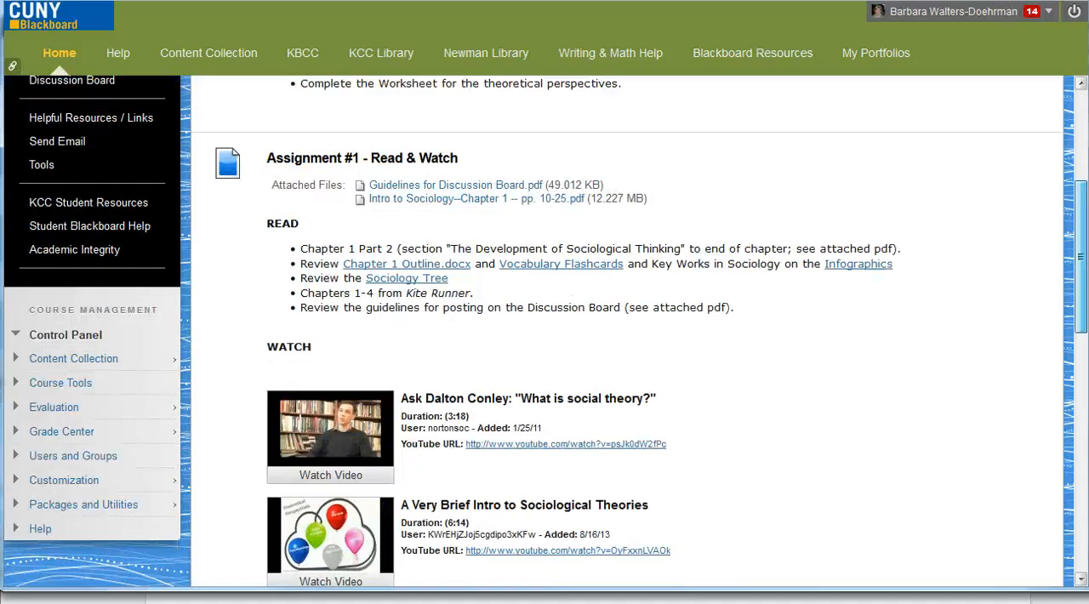
pyautogui.scroll(-3)
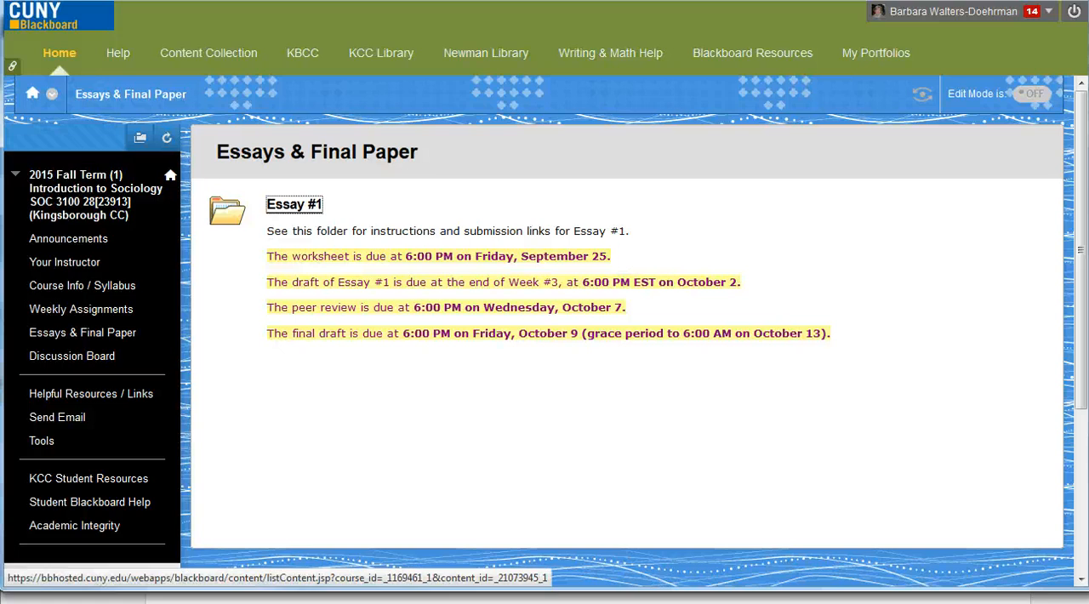
# - Open the Essay #1 folder and scroll Worksheet #1 to the Assignment Submission section
pyautogui.click(293, 204)
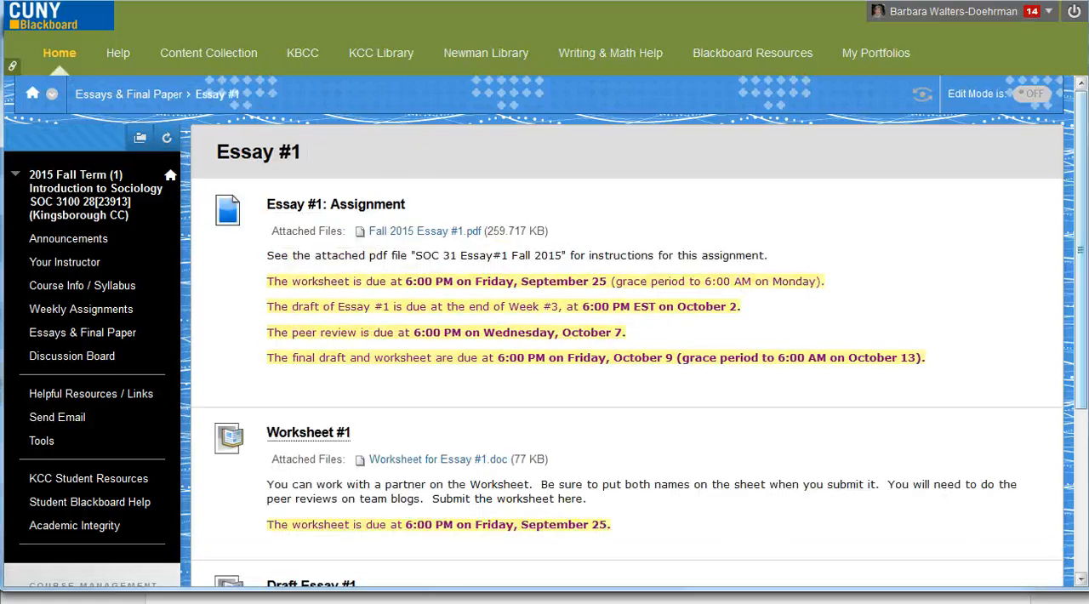
pyautogui.scroll(-3)
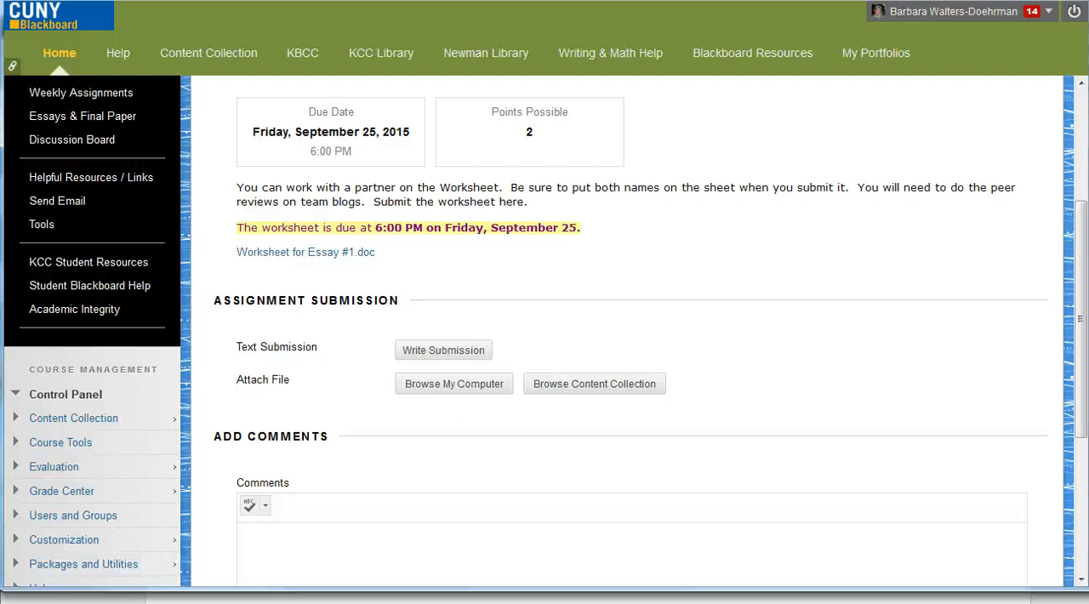
pyautogui.scroll(-3)
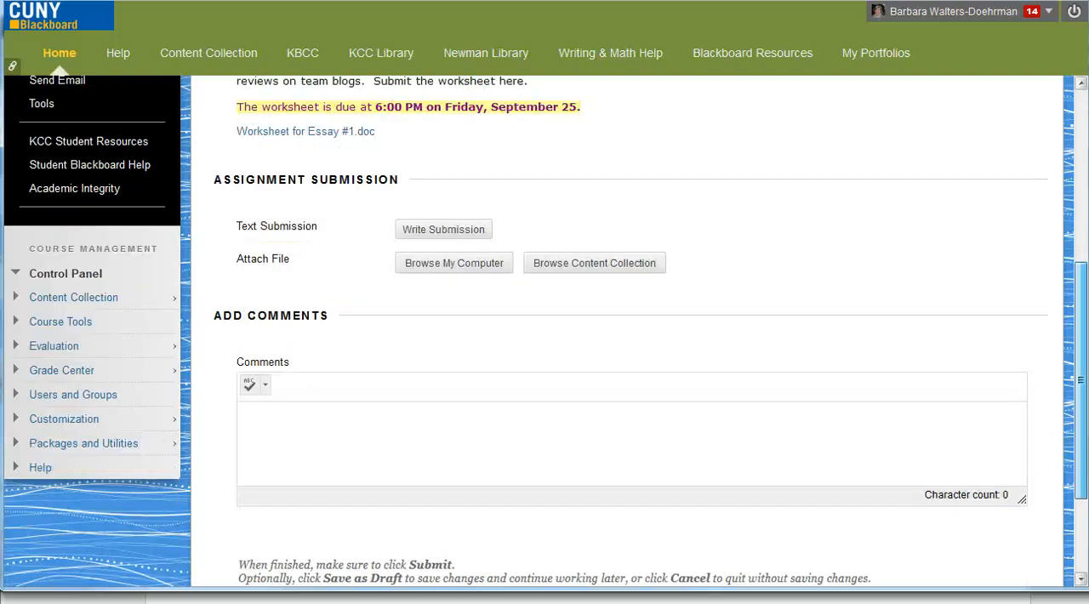
pyautogui.scroll(-3)
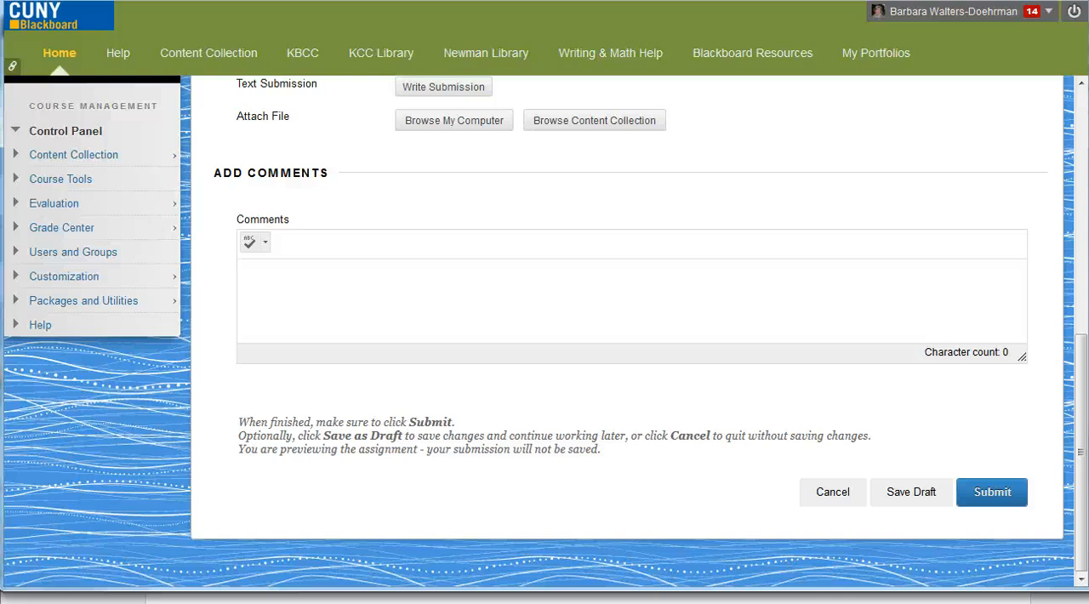